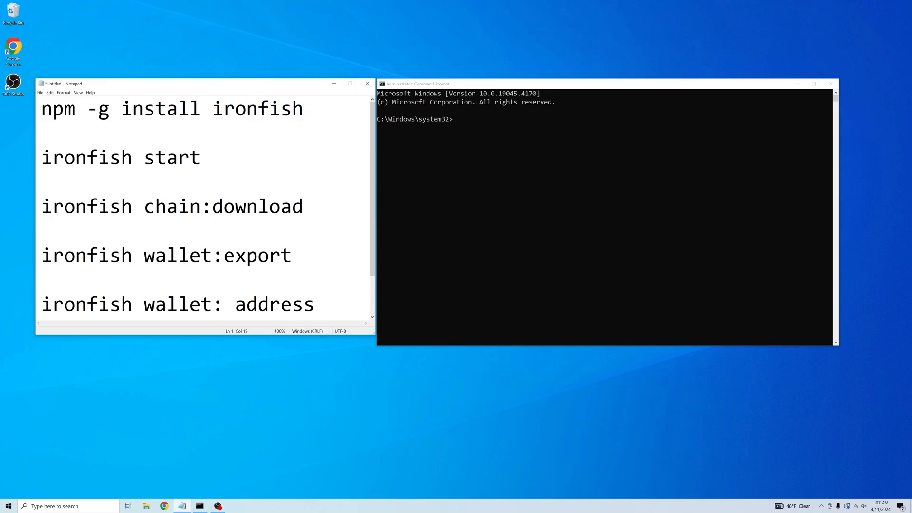
Copy the npm install command from the notes and run it to install ironfish globally
{"action": "double_click", "coordinate": [258, 109]}
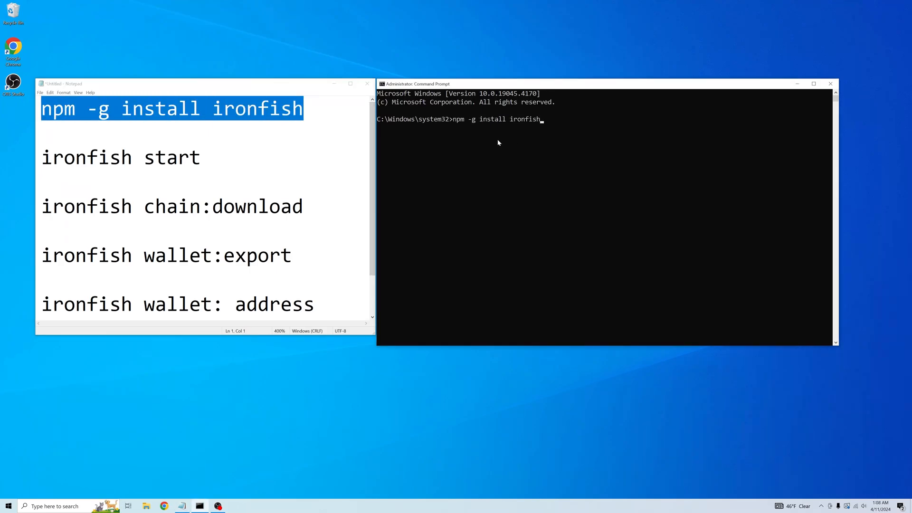
{"action": "key", "text": "enter"}
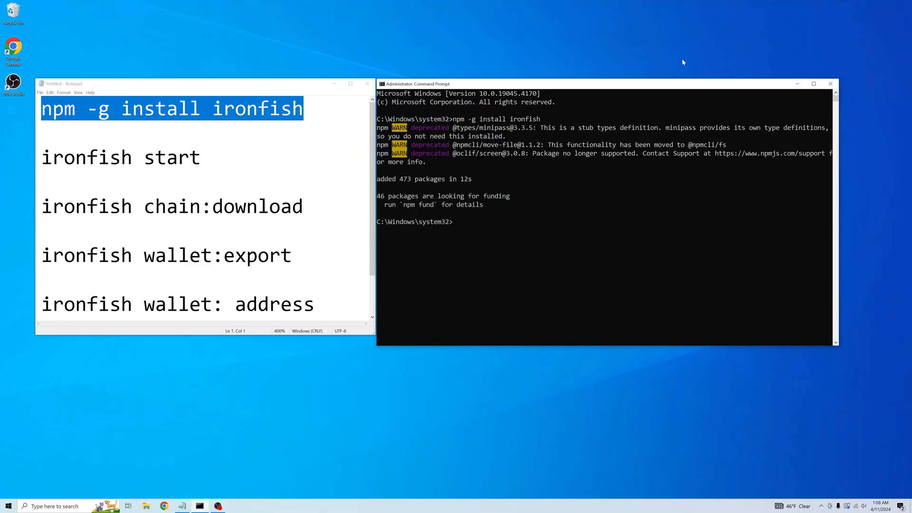
{"action": "type", "text": "ironfish start"}
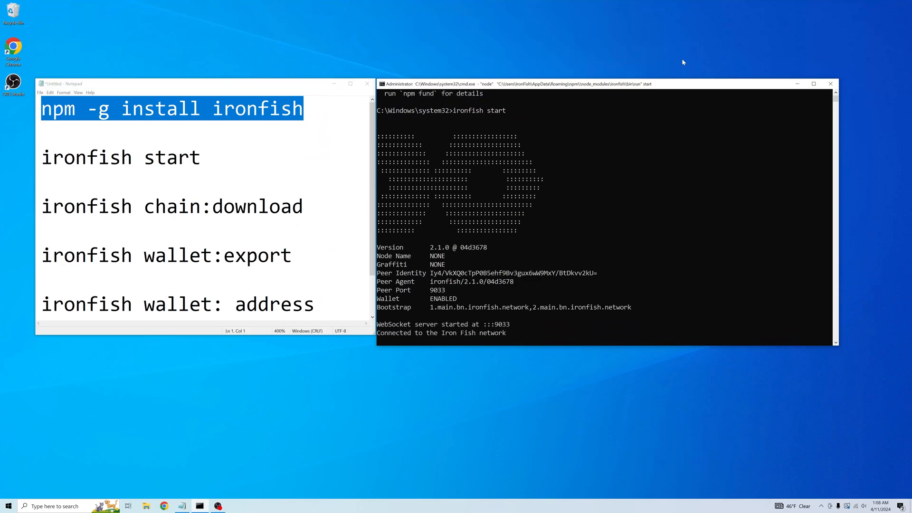
{"action": "mouse_move", "coordinate": [441, 241]}
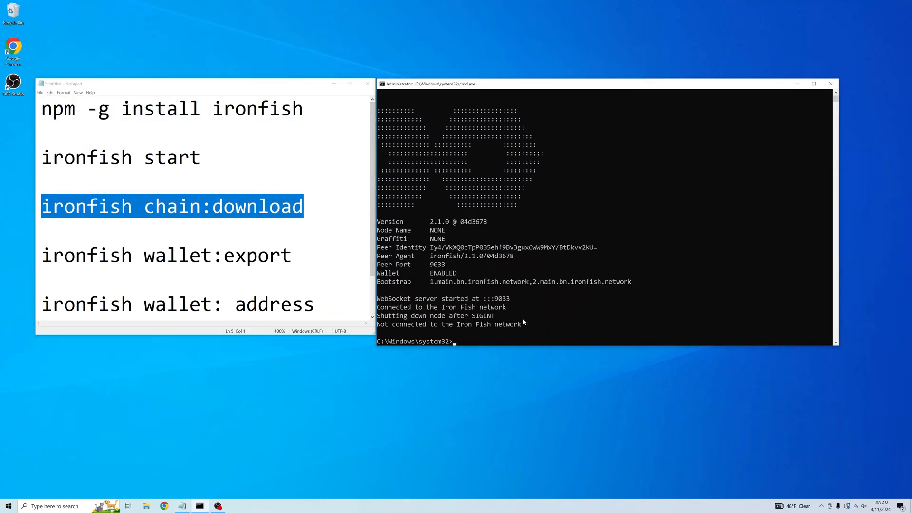
Run 'ironfish chain:download' and answer 'yes' to import the chain snapshot
{"action": "type", "text": "ironfish chain:download"}
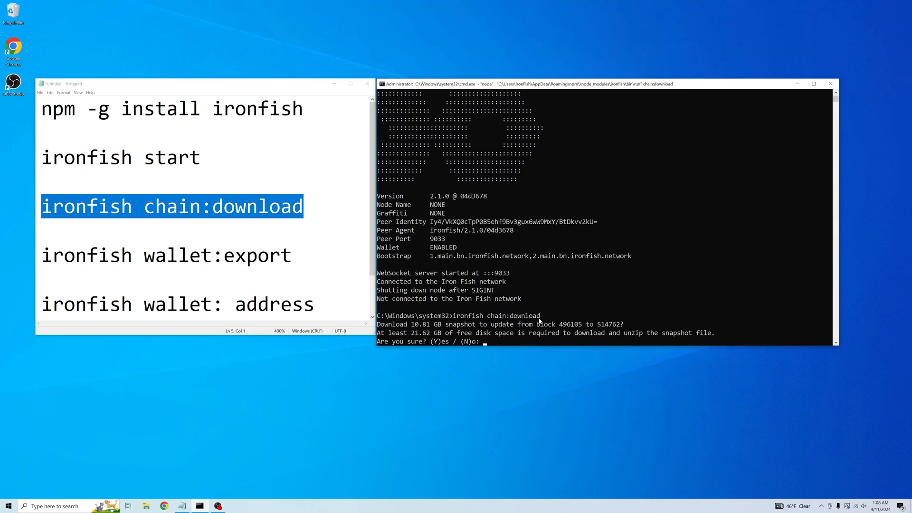
{"action": "type", "text": "yes"}
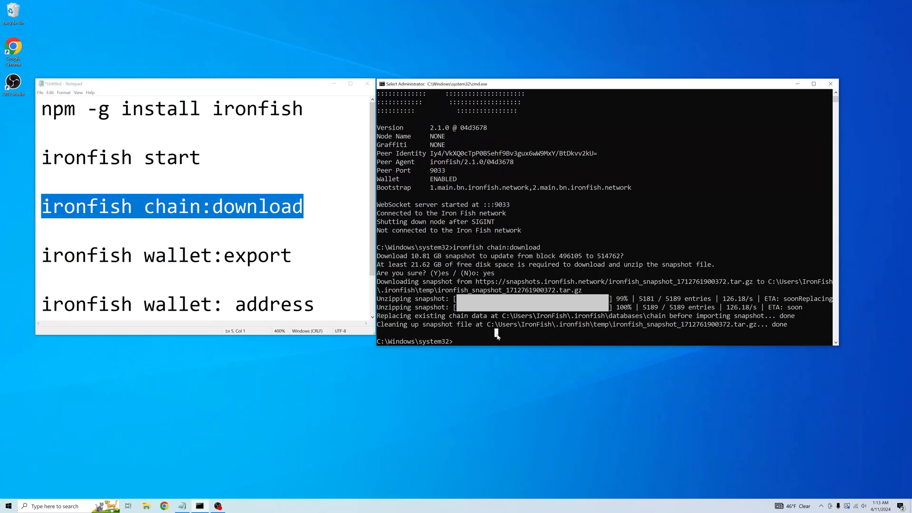
{"action": "type", "text": "ironfish wallet:export"}
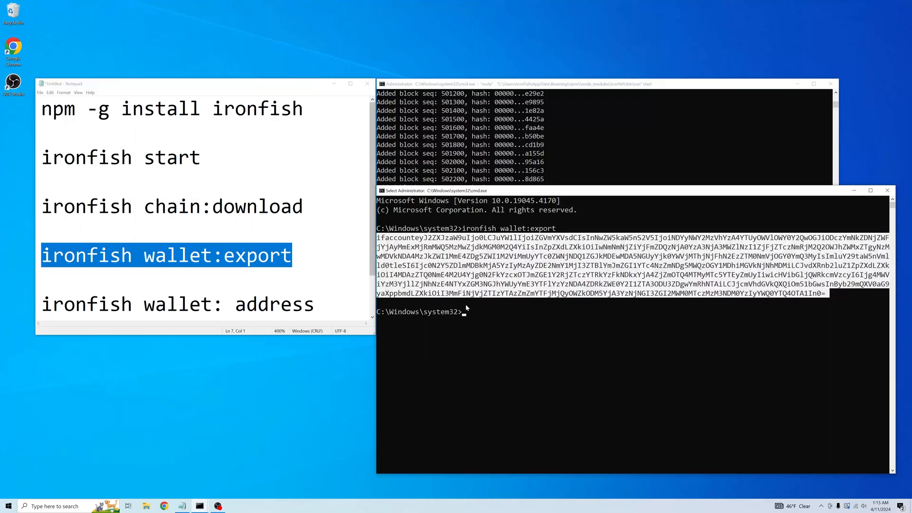
Go to the wallet address command line in the notes
{"action": "left_click", "coordinate": [274, 304]}
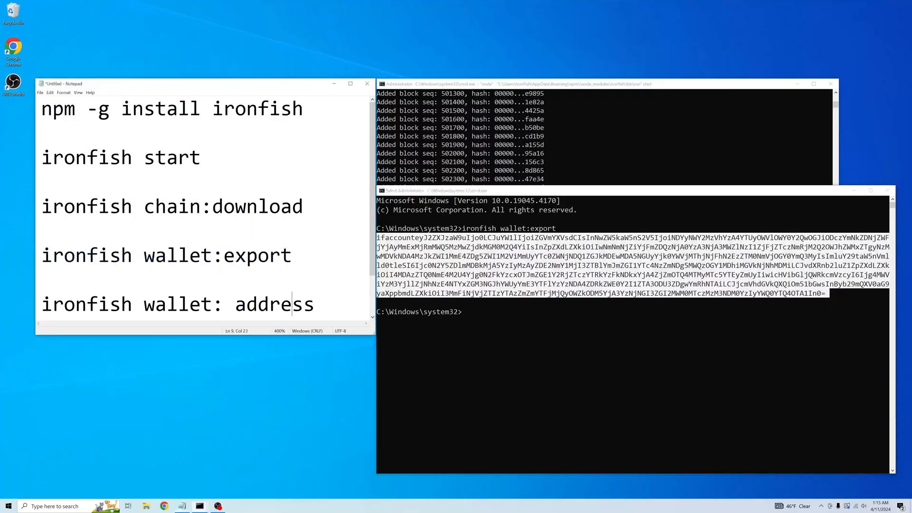
Run the ironfish wallet command to show the default account's public address, then close the window
{"action": "triple_click", "coordinate": [175, 304]}
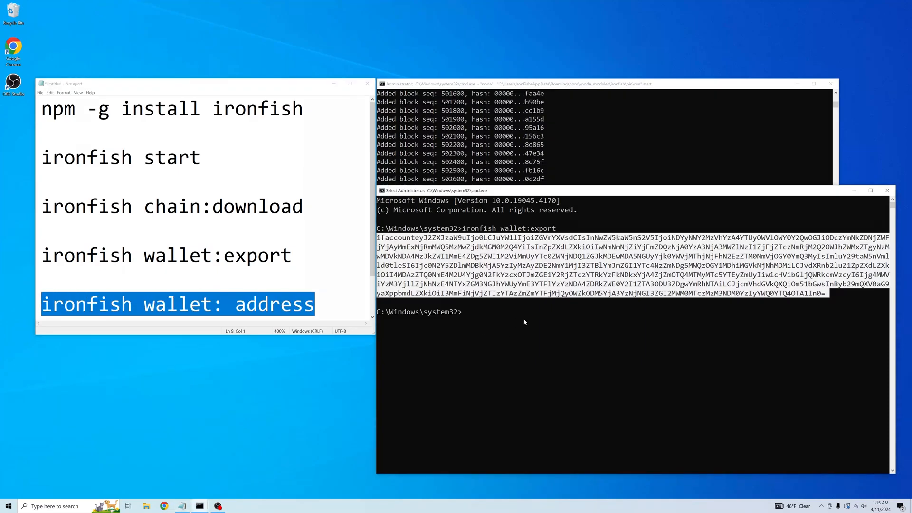
{"action": "type", "text": "ironfish wallet:expo"}
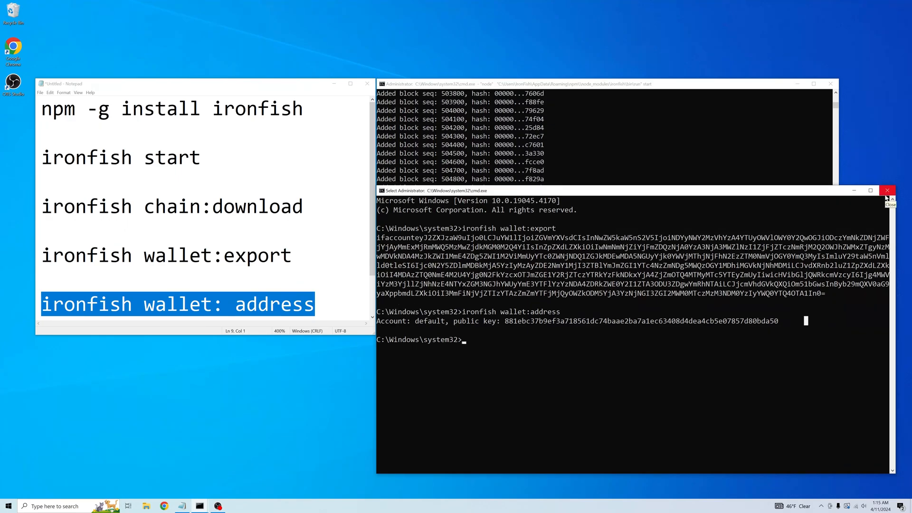
{"action": "left_click", "coordinate": [887, 190]}
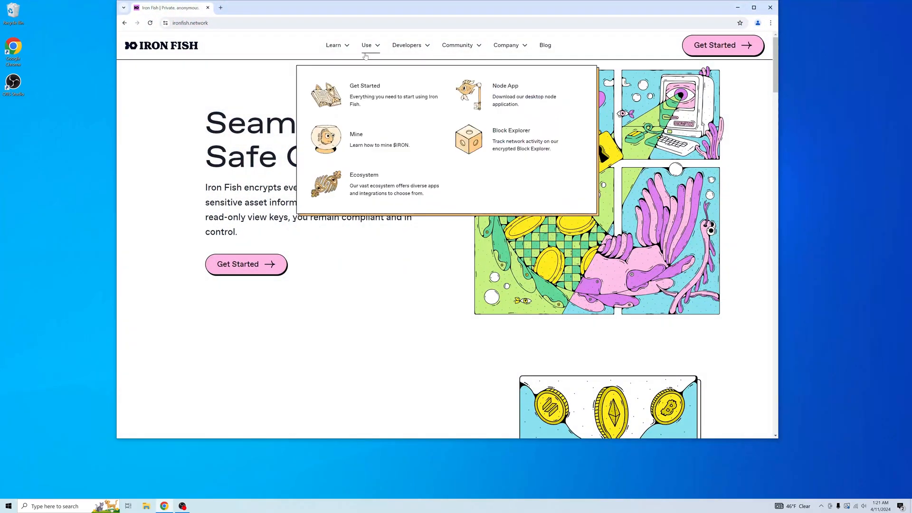
{"action": "mouse_move", "coordinate": [507, 105]}
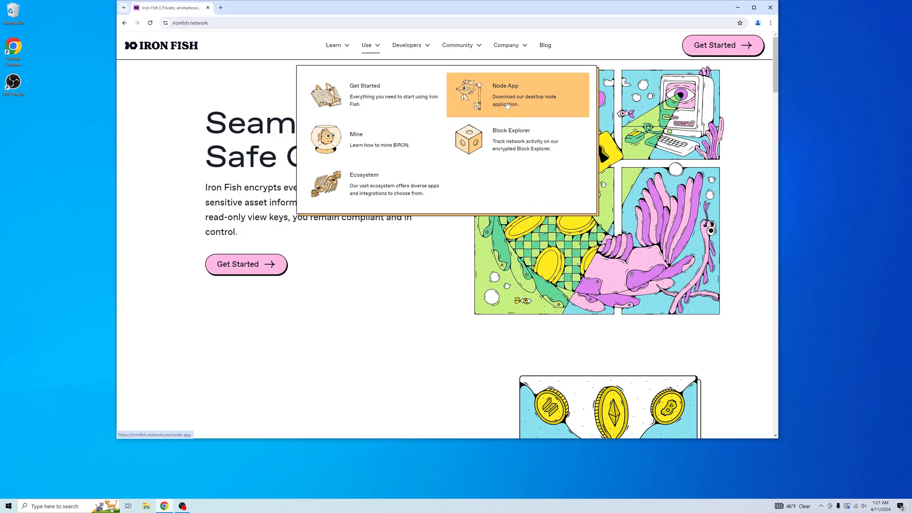
Download the Windows Node App from the Node App page and run the installer
{"action": "left_click", "coordinate": [505, 85]}
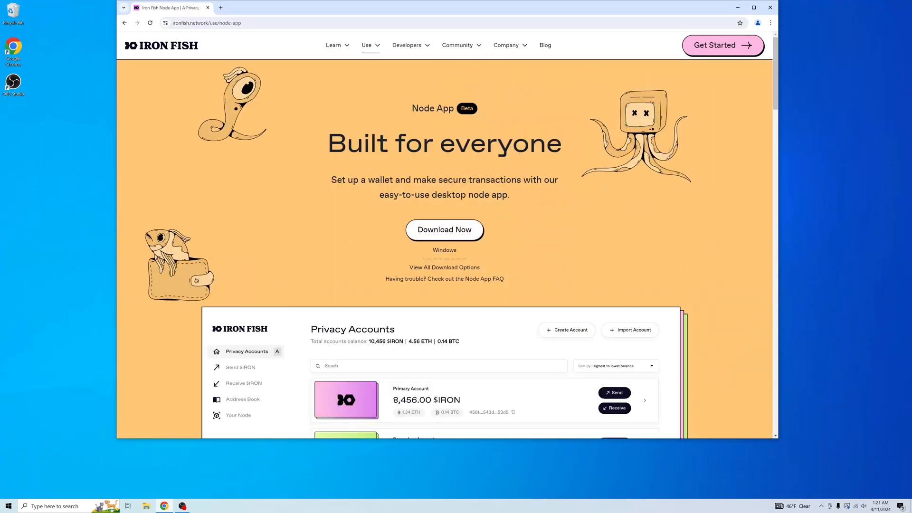
{"action": "left_click", "coordinate": [443, 230]}
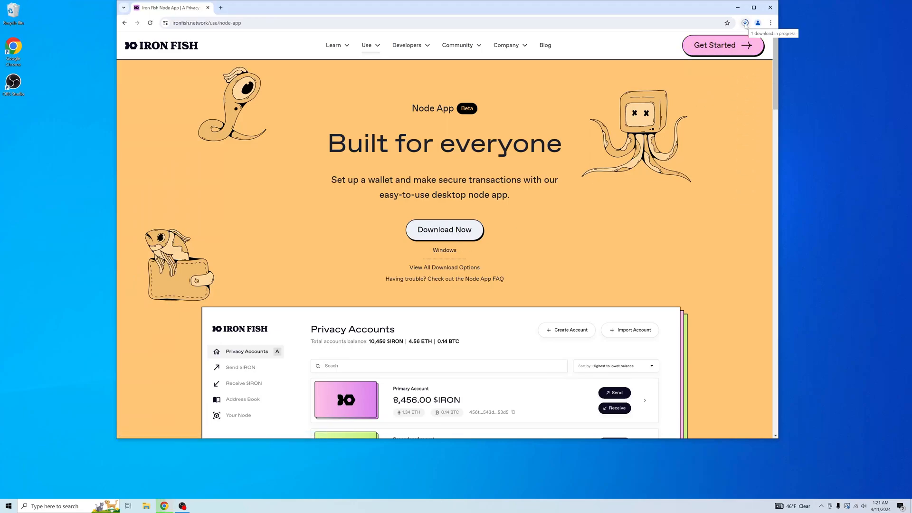
{"action": "left_click", "coordinate": [745, 23]}
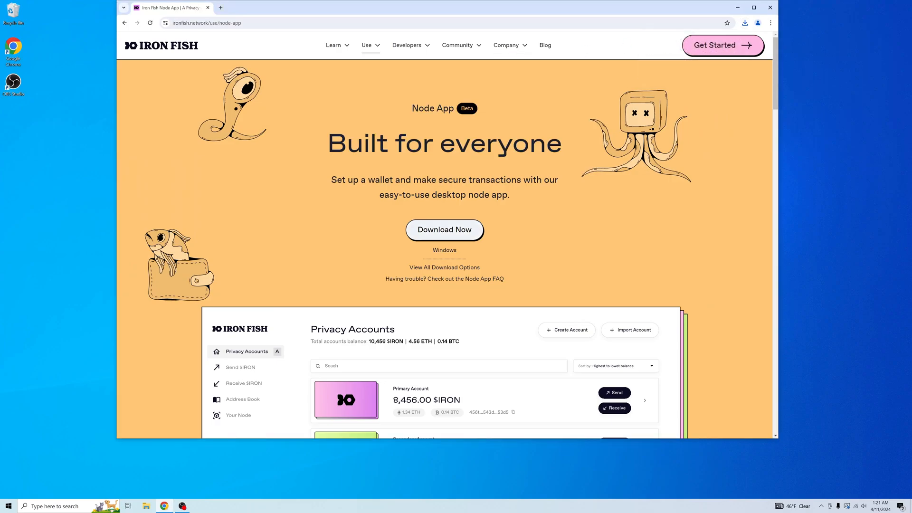
{"action": "left_click", "coordinate": [444, 229]}
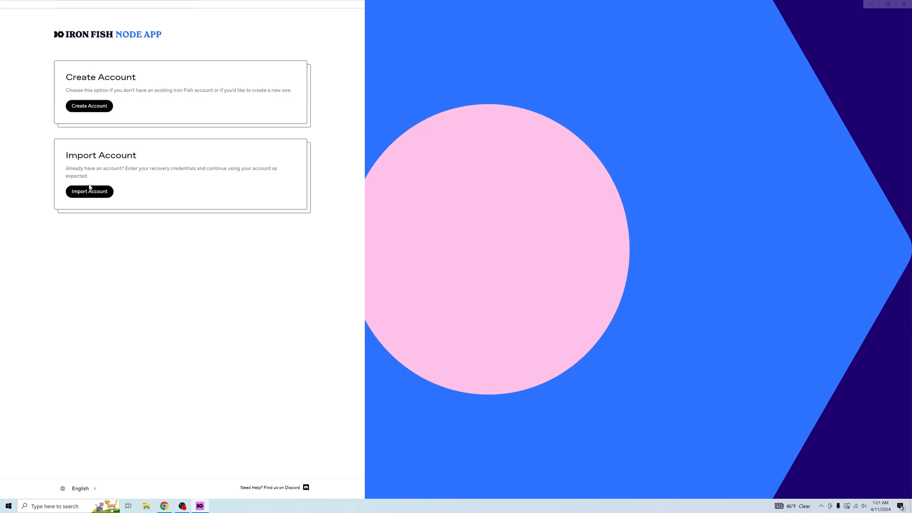
Start a new account and name it 'IronFish'
{"action": "left_click", "coordinate": [89, 106]}
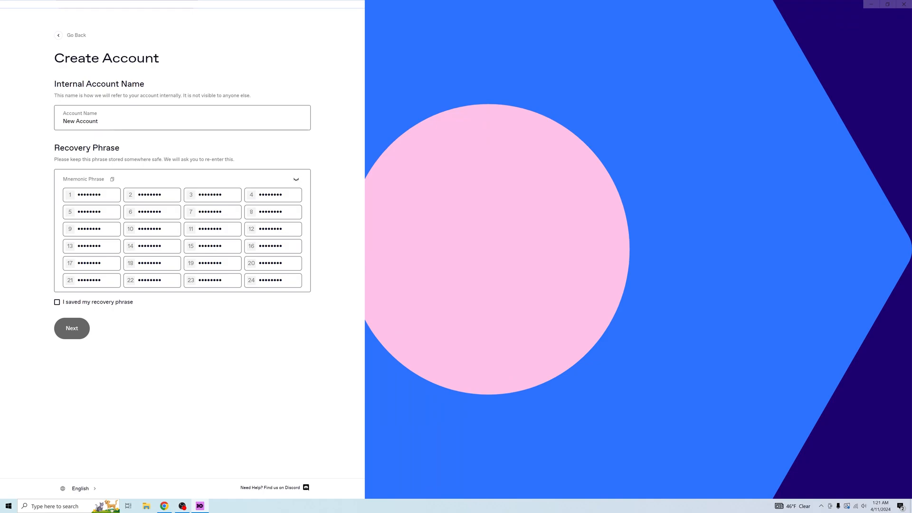
{"action": "double_click", "coordinate": [80, 121]}
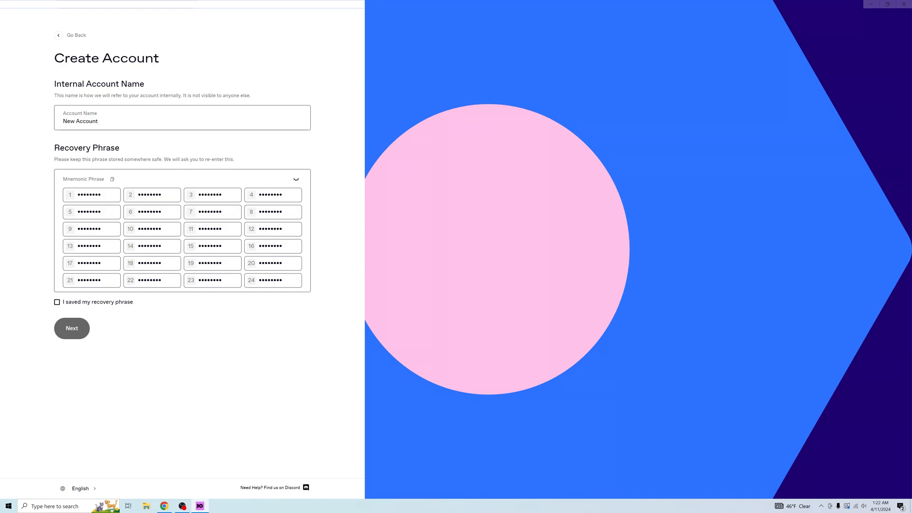
{"action": "double_click", "coordinate": [80, 121]}
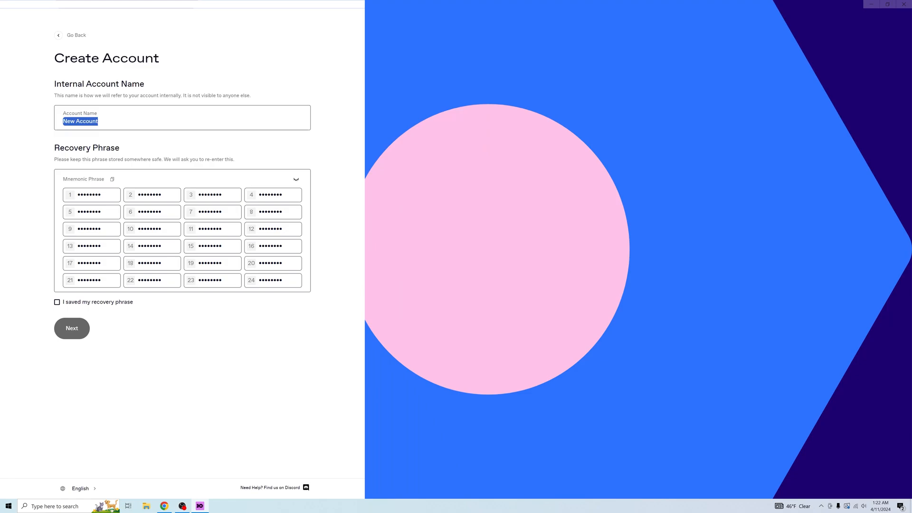
{"action": "type", "text": "IronFish"}
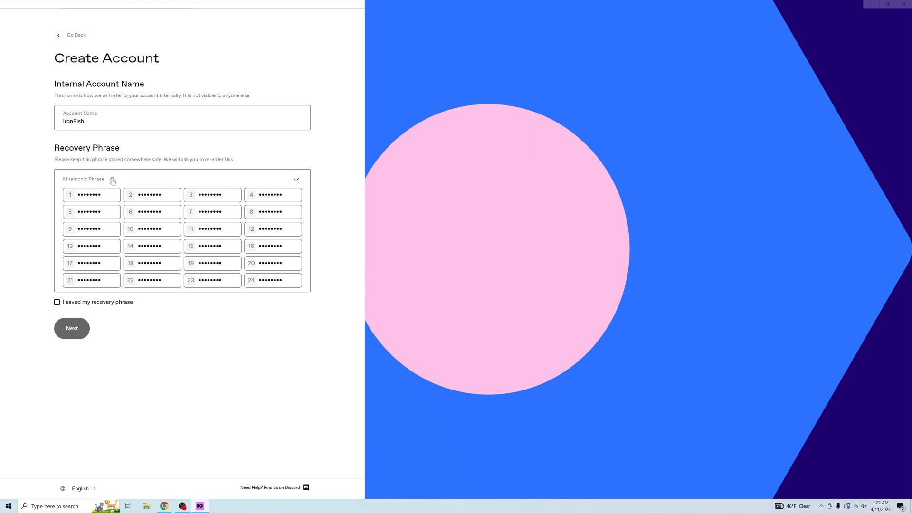
Copy the recovery phrase, mark it saved and confirm it
{"action": "left_click", "coordinate": [111, 178]}
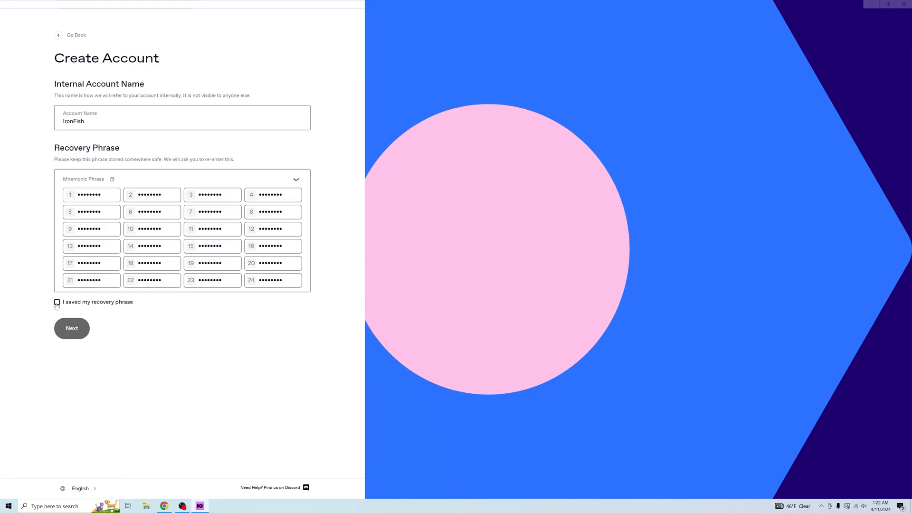
{"action": "left_click", "coordinate": [57, 302]}
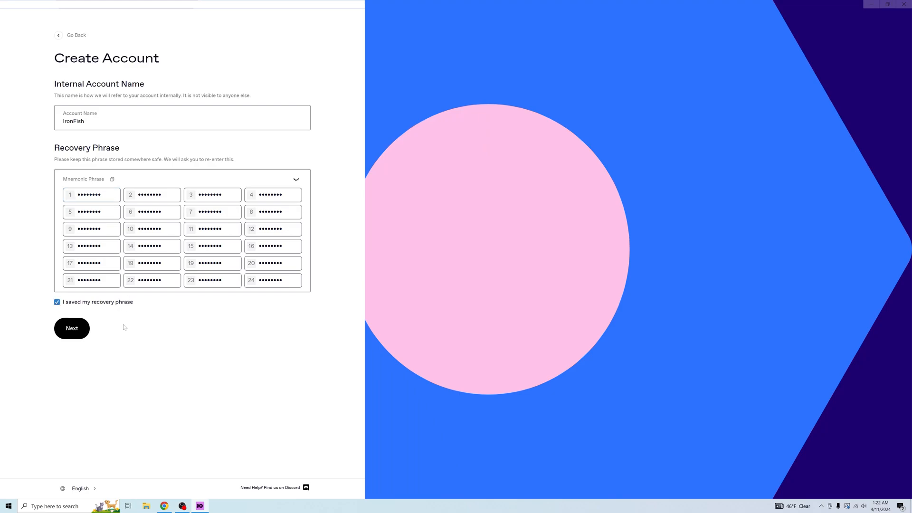
{"action": "left_click", "coordinate": [72, 329]}
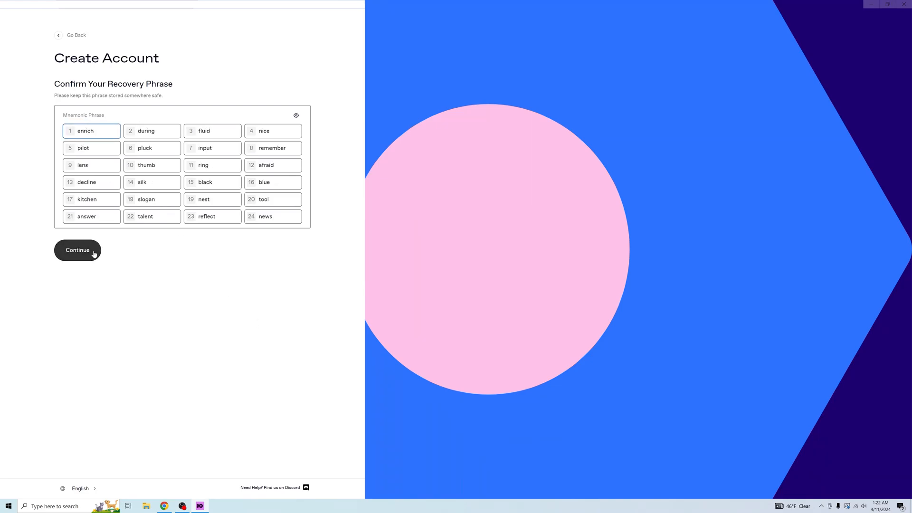
{"action": "left_click", "coordinate": [78, 250]}
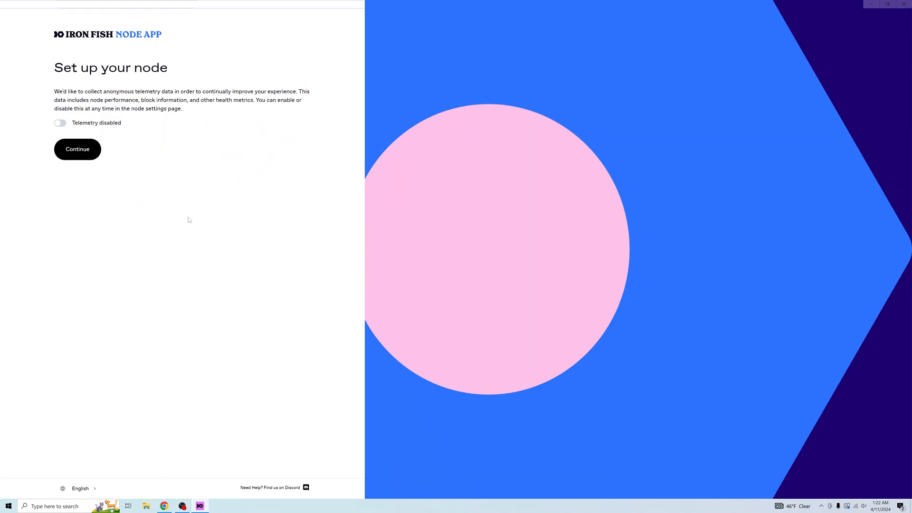
{"action": "mouse_move", "coordinate": [191, 217]}
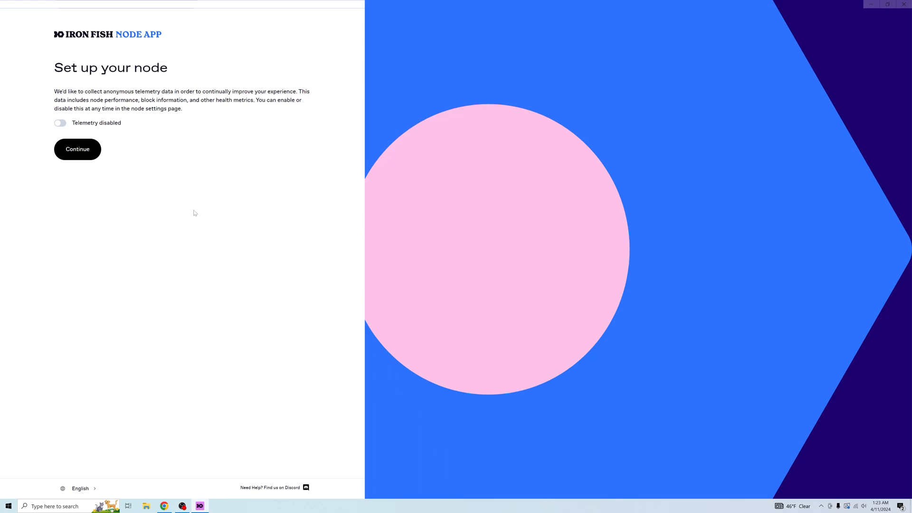
{"action": "mouse_move", "coordinate": [205, 204]}
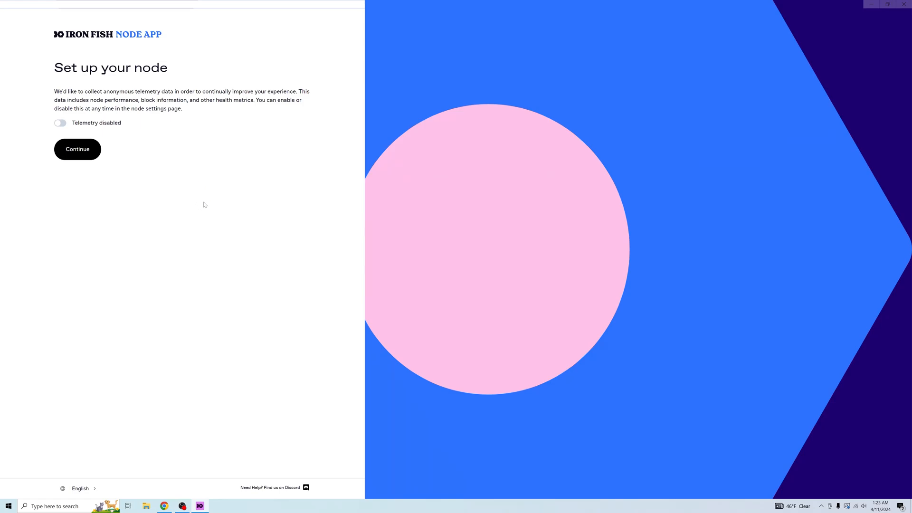
{"action": "mouse_move", "coordinate": [238, 181]}
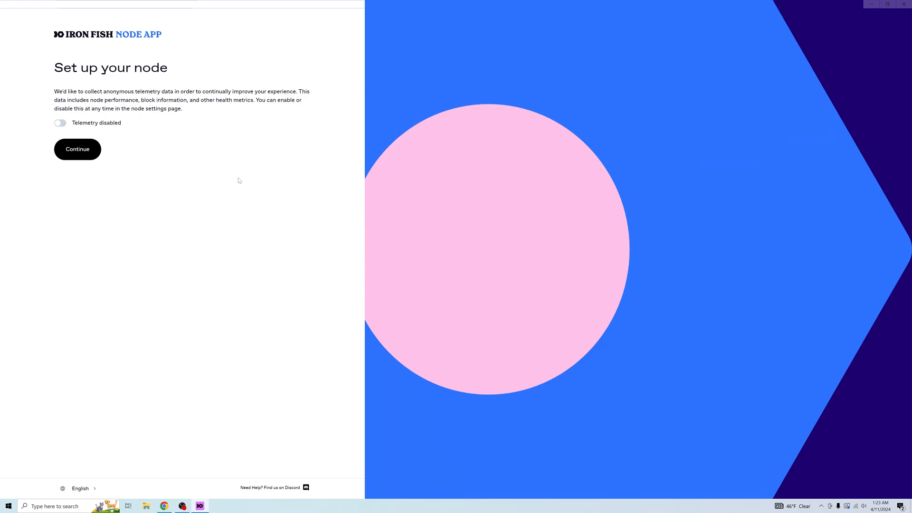
{"action": "mouse_move", "coordinate": [237, 187]}
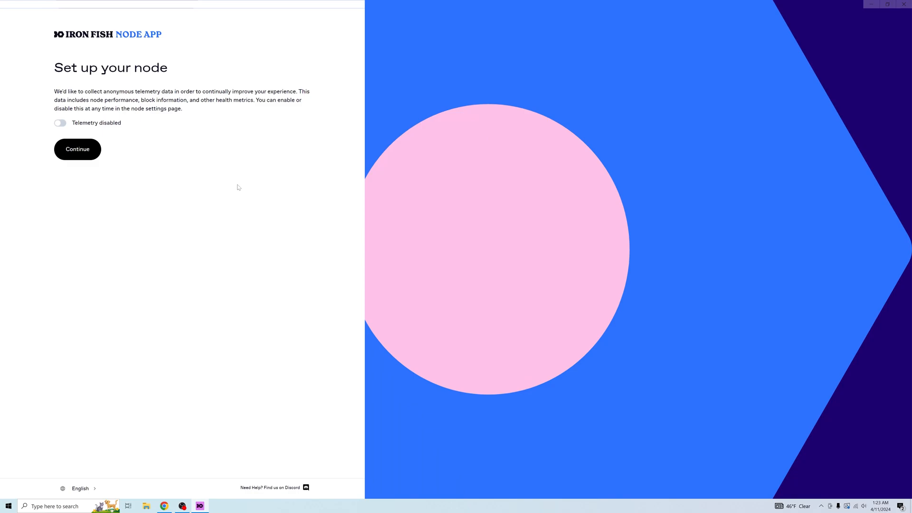
{"action": "mouse_move", "coordinate": [77, 149]}
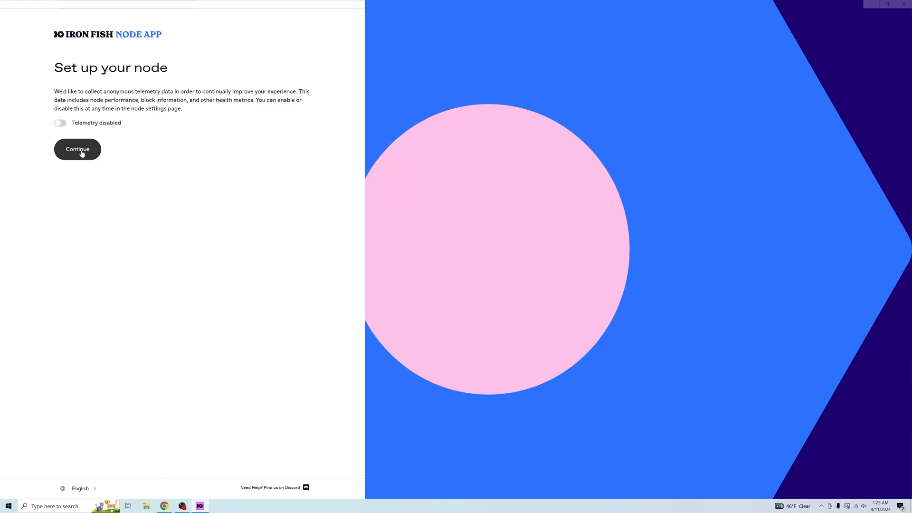
Continue past node setup with telemetry left off
{"action": "left_click", "coordinate": [78, 149]}
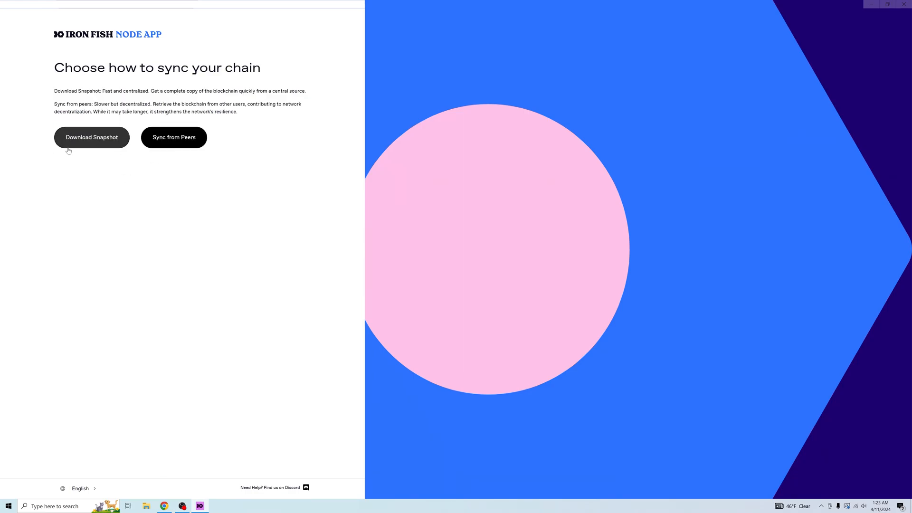
{"action": "mouse_move", "coordinate": [83, 156]}
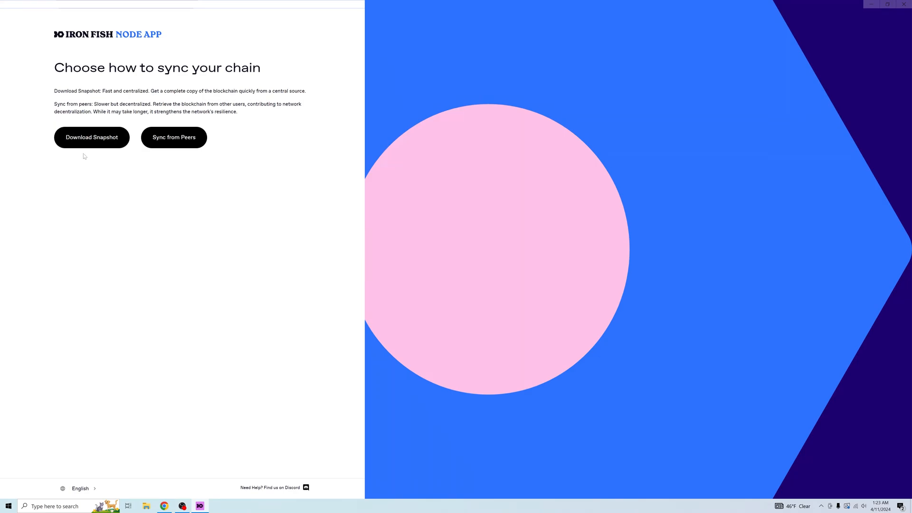
{"action": "mouse_move", "coordinate": [94, 157]}
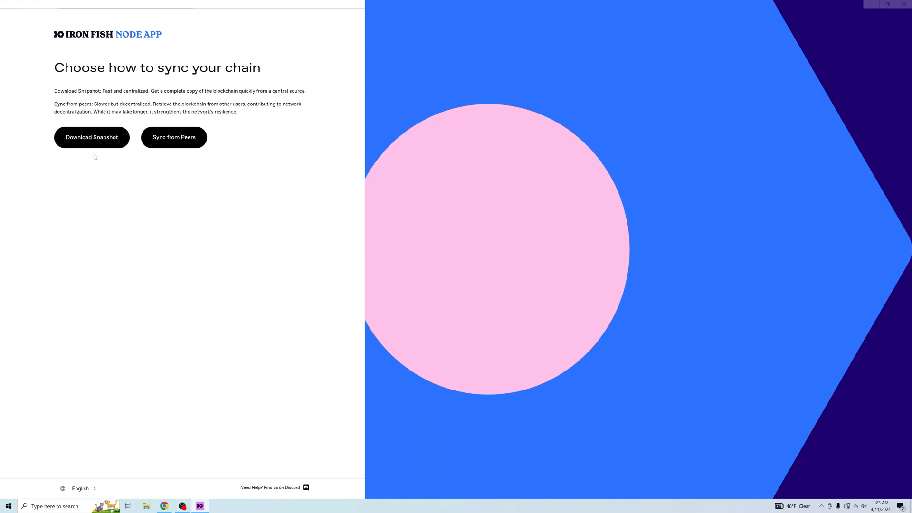
{"action": "mouse_move", "coordinate": [174, 137]}
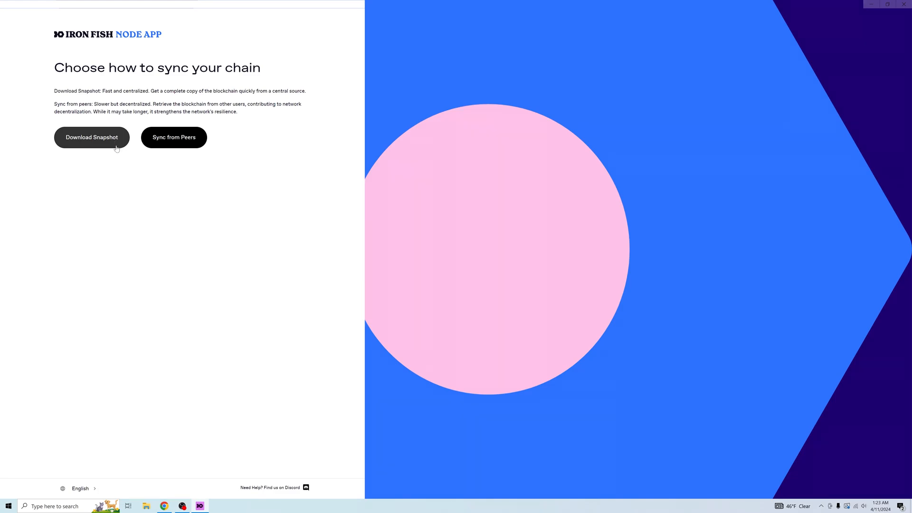
Choose Download Snapshot to sync the chain from the 10310.72 MB snapshot
{"action": "left_click", "coordinate": [91, 137]}
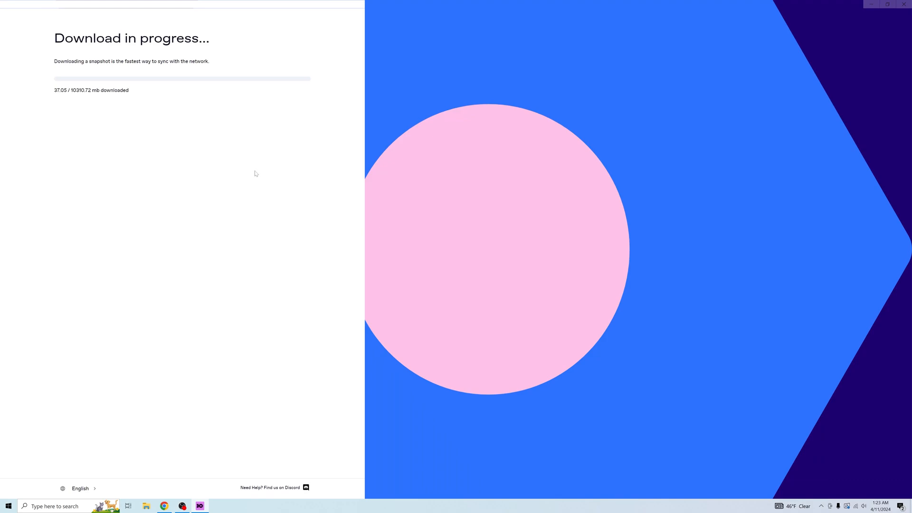
{"action": "mouse_move", "coordinate": [274, 176]}
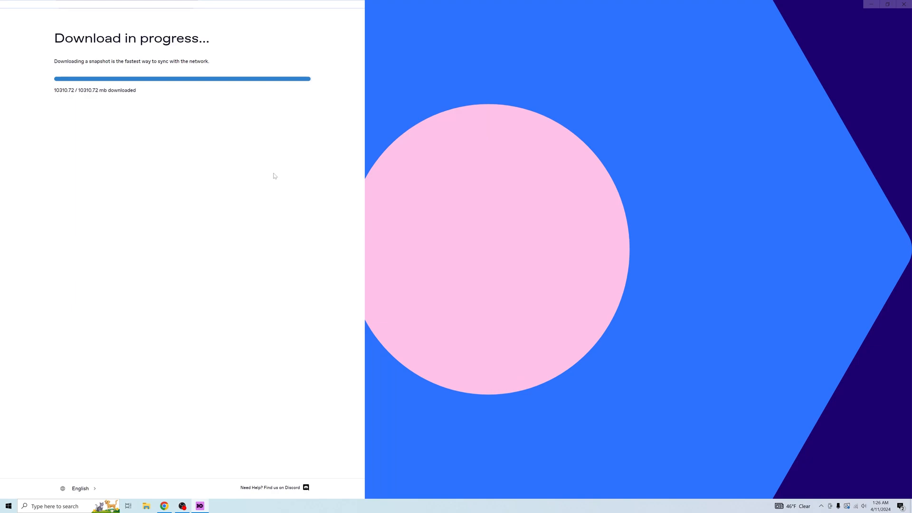
{"action": "mouse_move", "coordinate": [264, 180]}
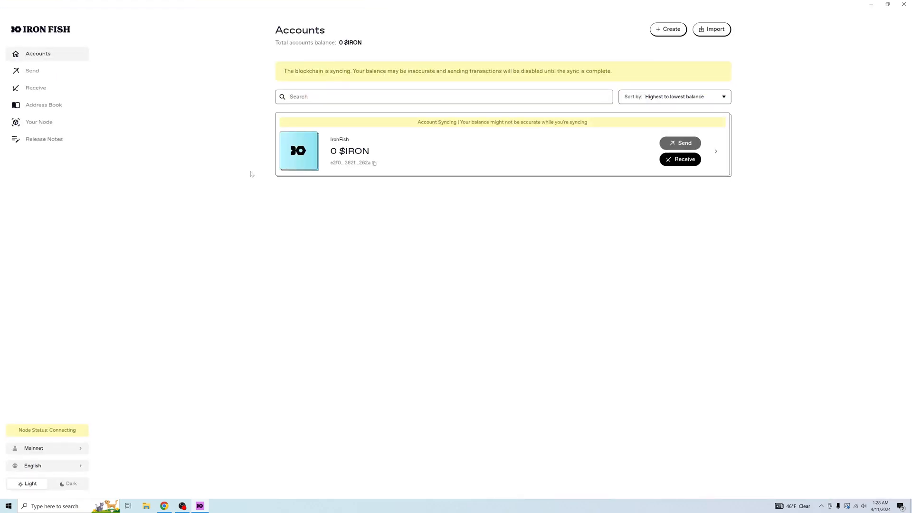
{"action": "mouse_move", "coordinate": [428, 196]}
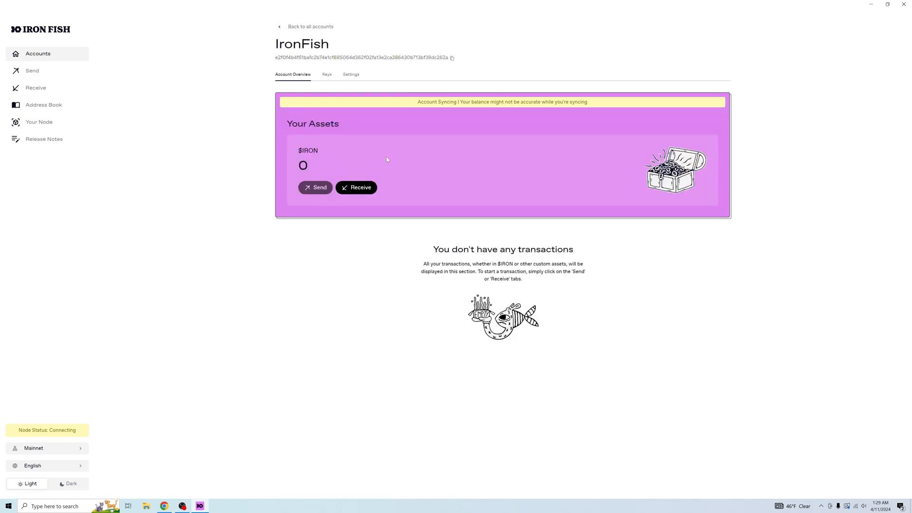
Open the IronFish account's keys, enable View Only export and keep Base64Json format
{"action": "left_click", "coordinate": [326, 74]}
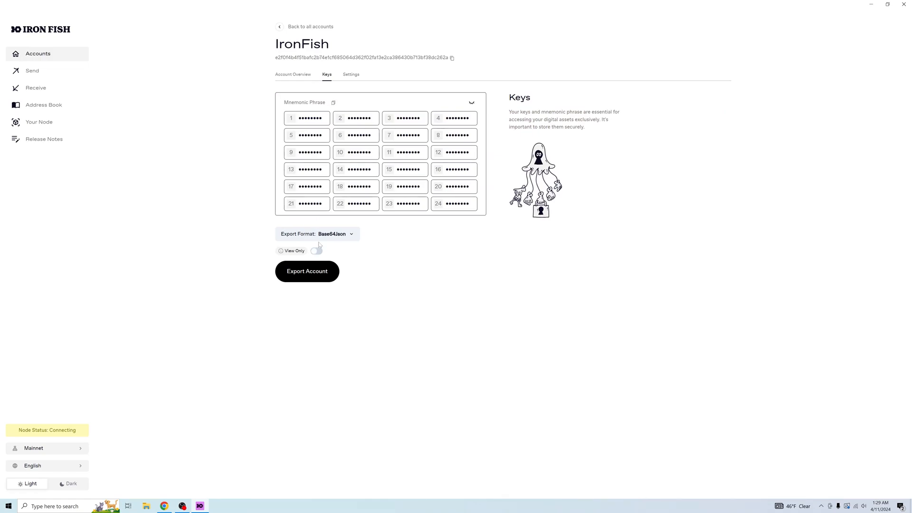
{"action": "left_click", "coordinate": [317, 234]}
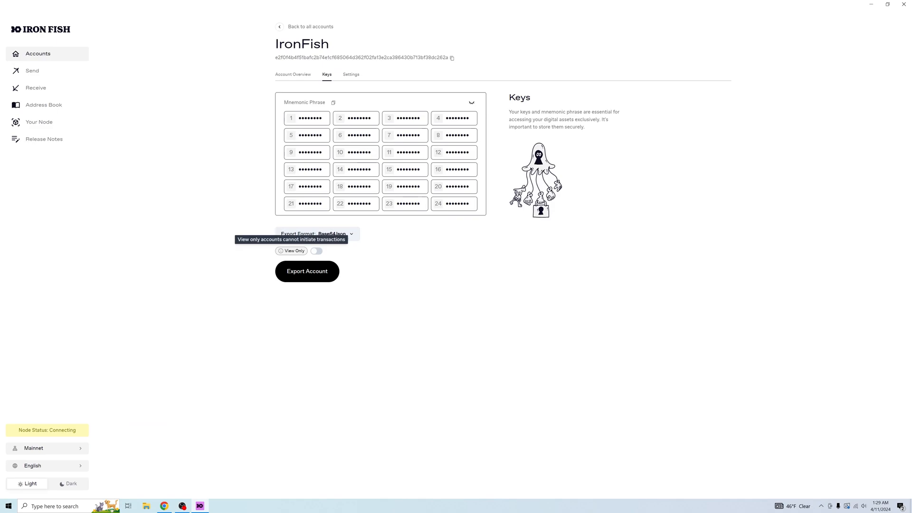
{"action": "left_click", "coordinate": [316, 251]}
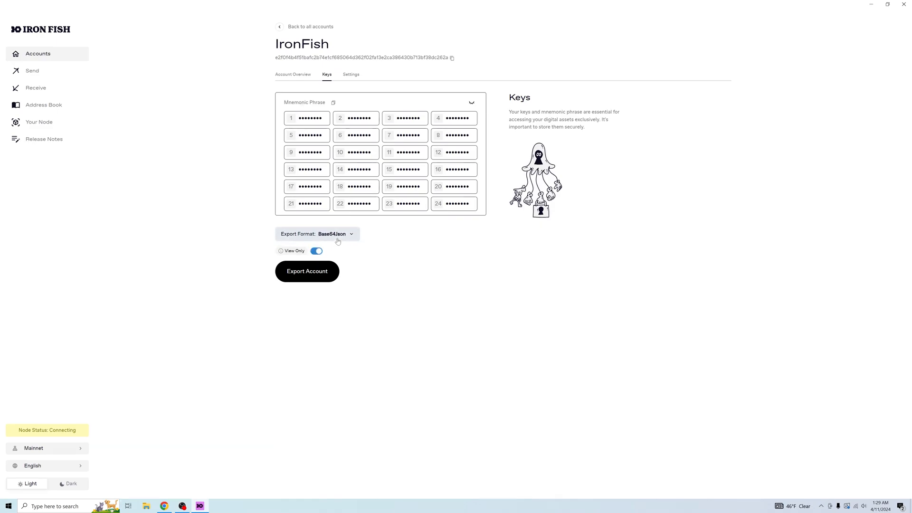
{"action": "left_click", "coordinate": [316, 234]}
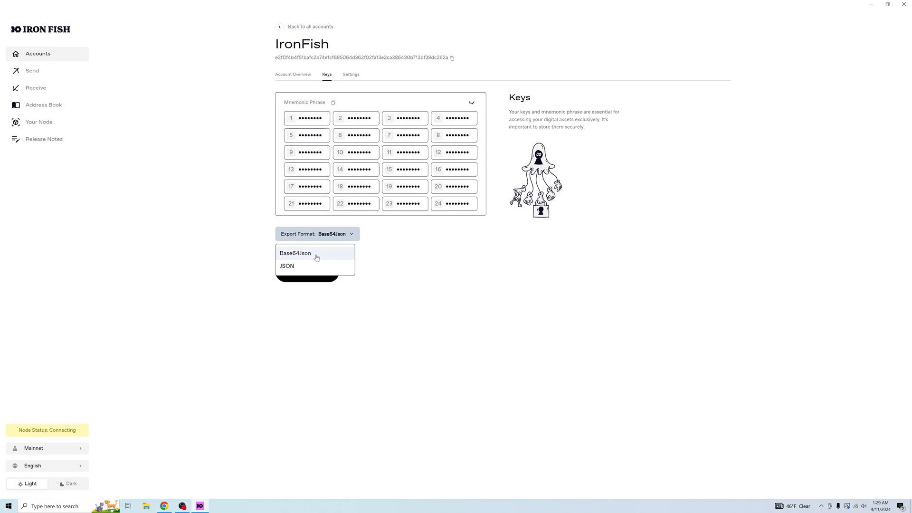
{"action": "left_click", "coordinate": [295, 253]}
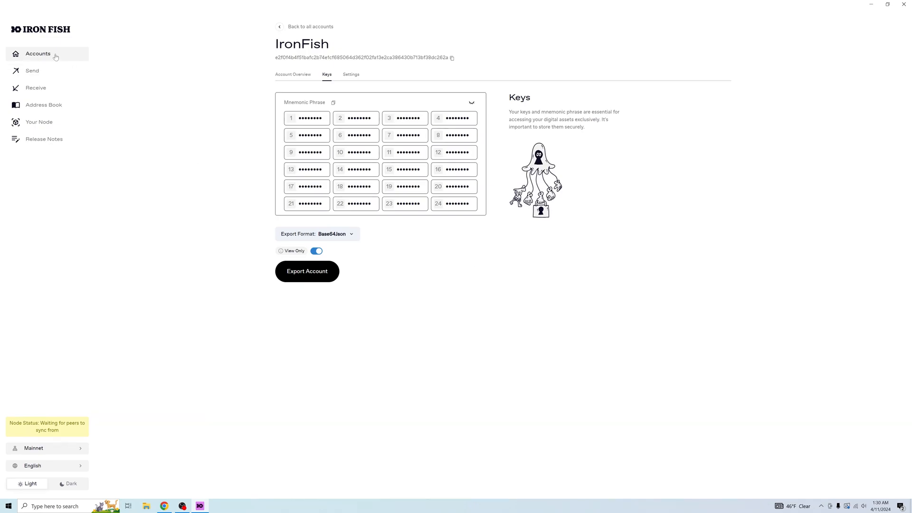
Tour Settings, Send, Receive (copying the address), Address Book and node pages, then return to Accounts
{"action": "left_click", "coordinate": [350, 75]}
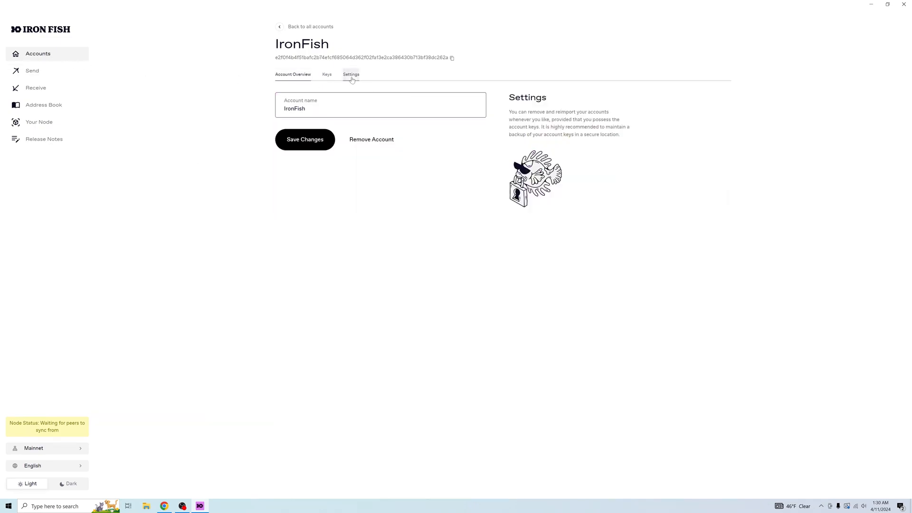
{"action": "left_click", "coordinate": [31, 70]}
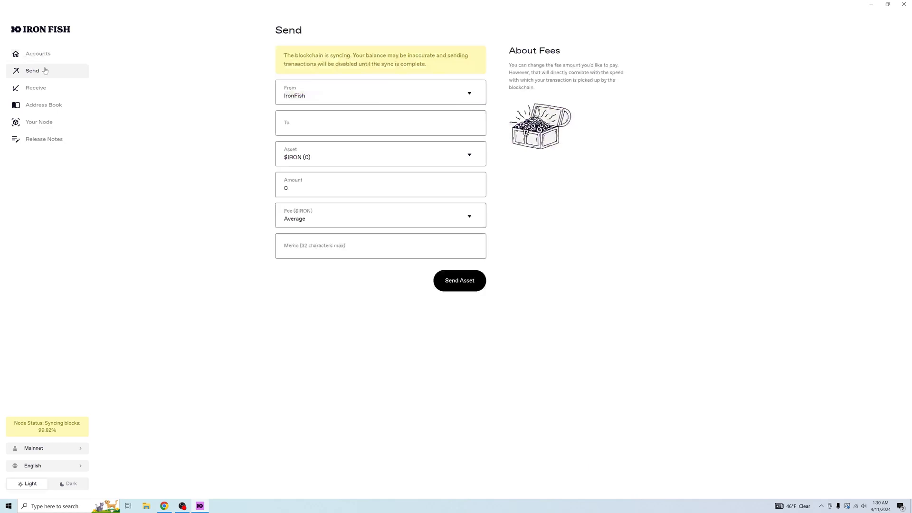
{"action": "left_click", "coordinate": [36, 88]}
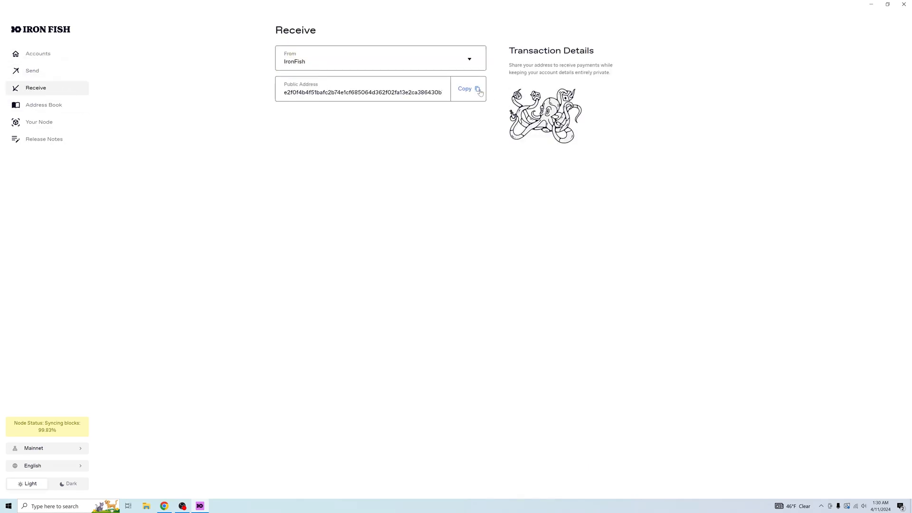
{"action": "left_click", "coordinate": [468, 88]}
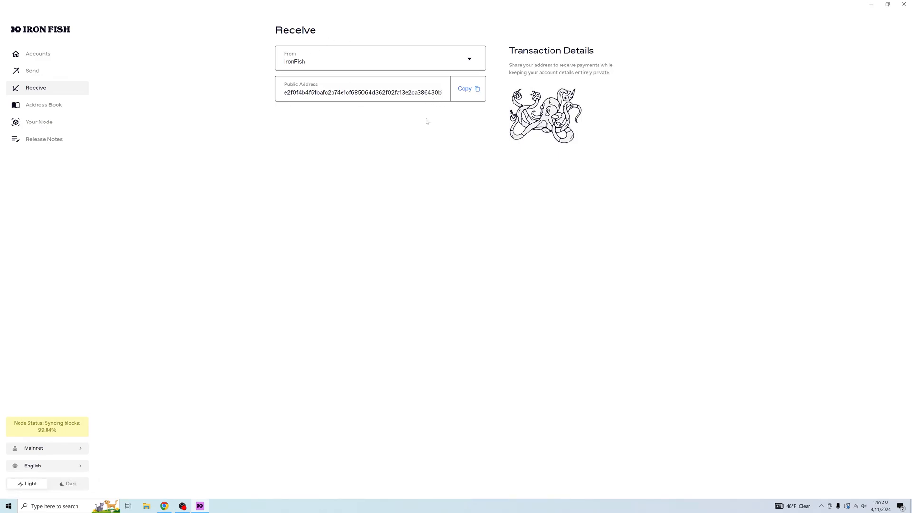
{"action": "left_click", "coordinate": [44, 105]}
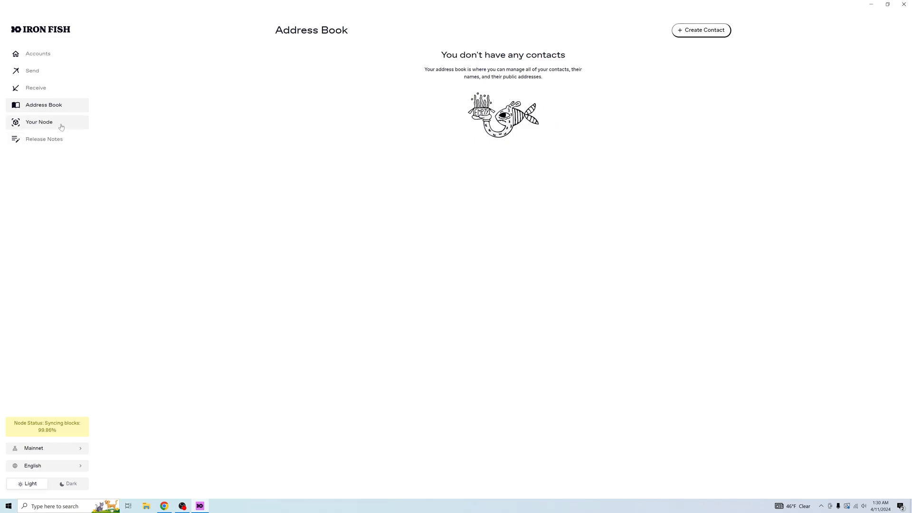
{"action": "left_click", "coordinate": [44, 139]}
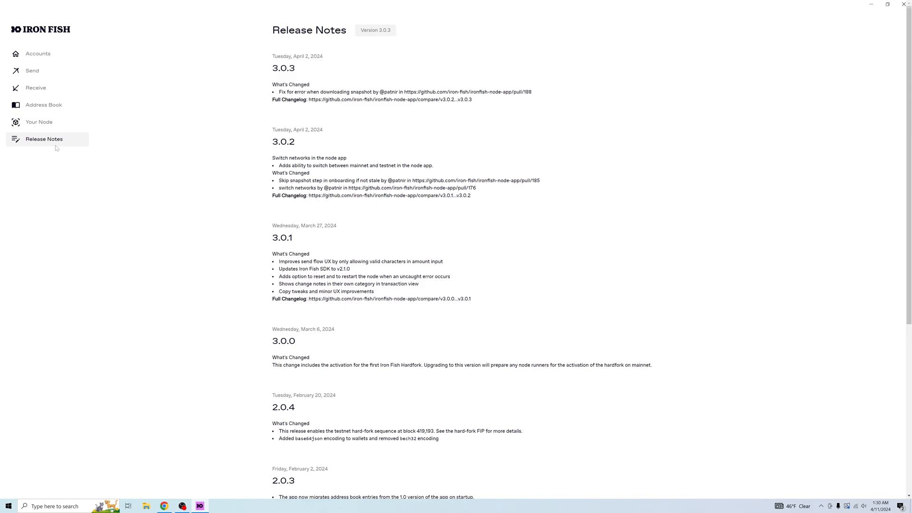
{"action": "left_click", "coordinate": [37, 53]}
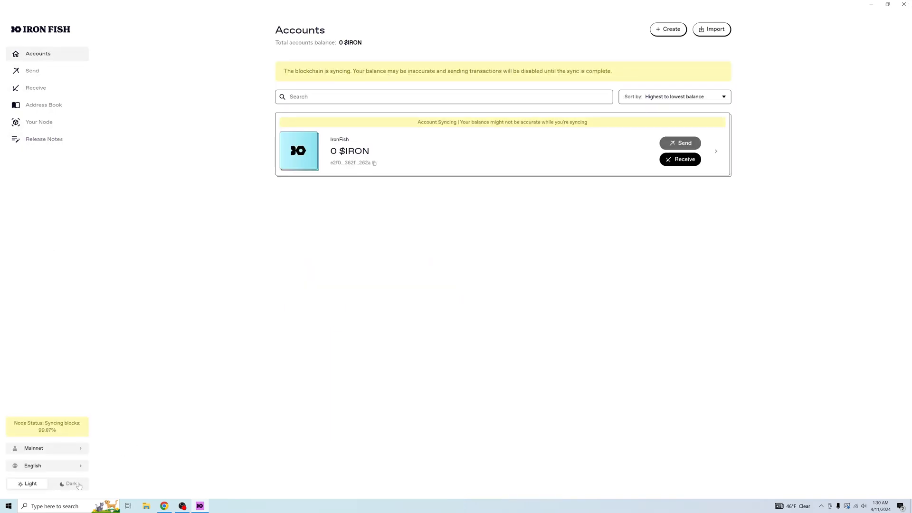
Turn on the dark theme and browse the network and language lists, keeping Mainnet and English
{"action": "left_click", "coordinate": [70, 484]}
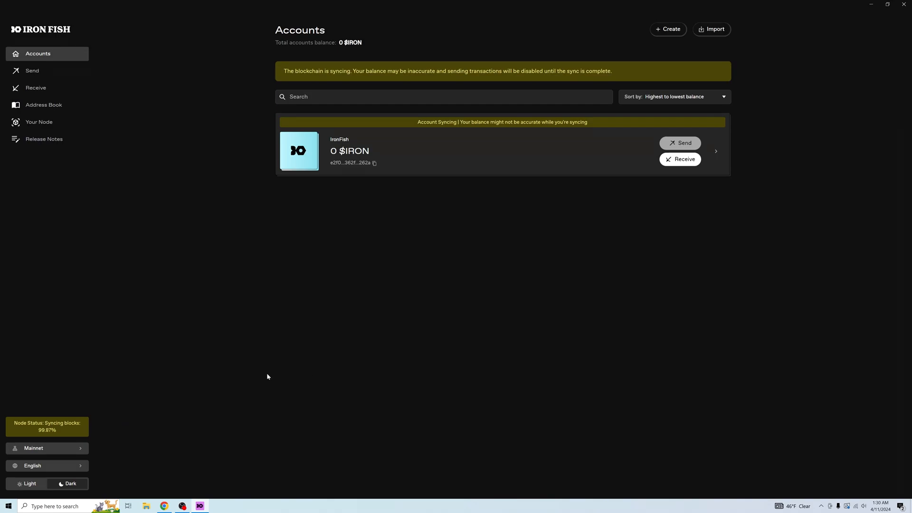
{"action": "mouse_move", "coordinate": [123, 341]}
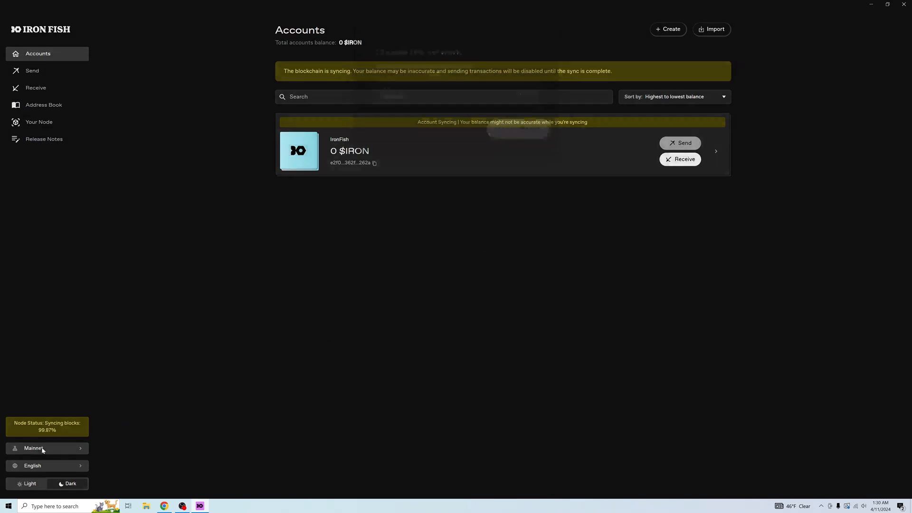
{"action": "left_click", "coordinate": [46, 448]}
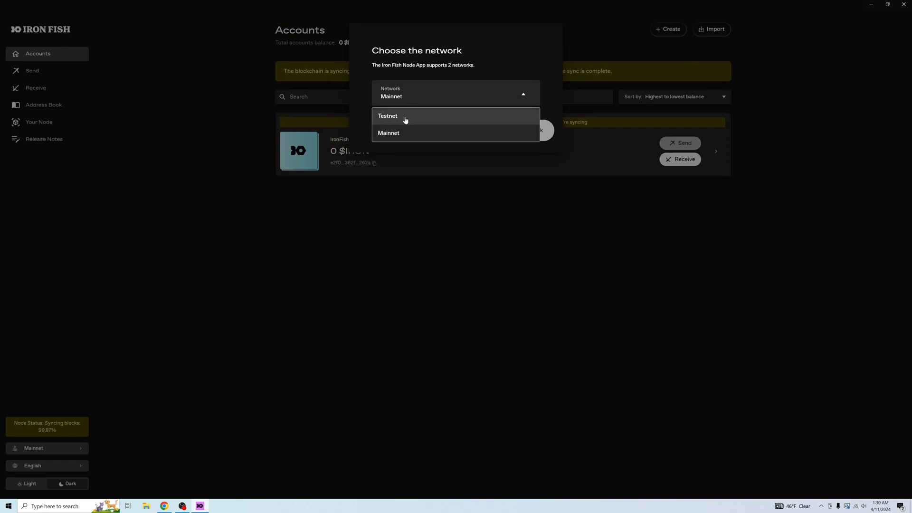
{"action": "left_click", "coordinate": [456, 94]}
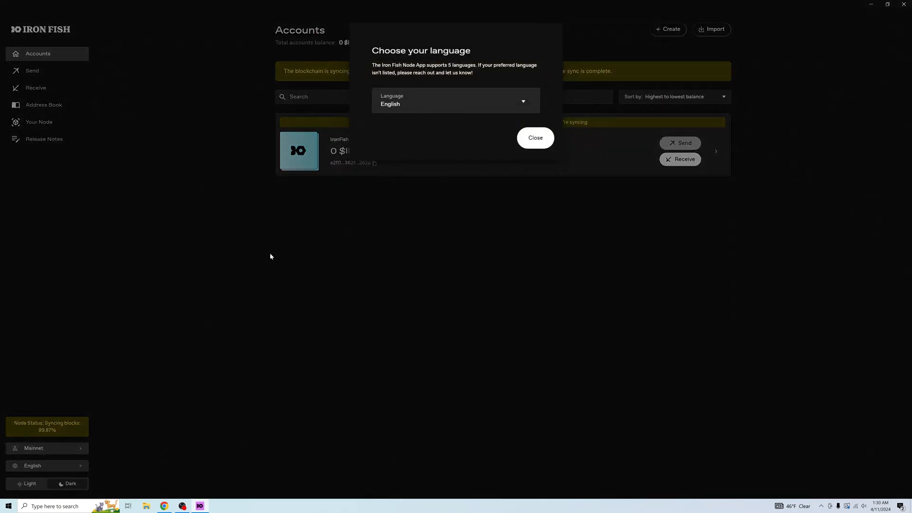
{"action": "left_click", "coordinate": [456, 100]}
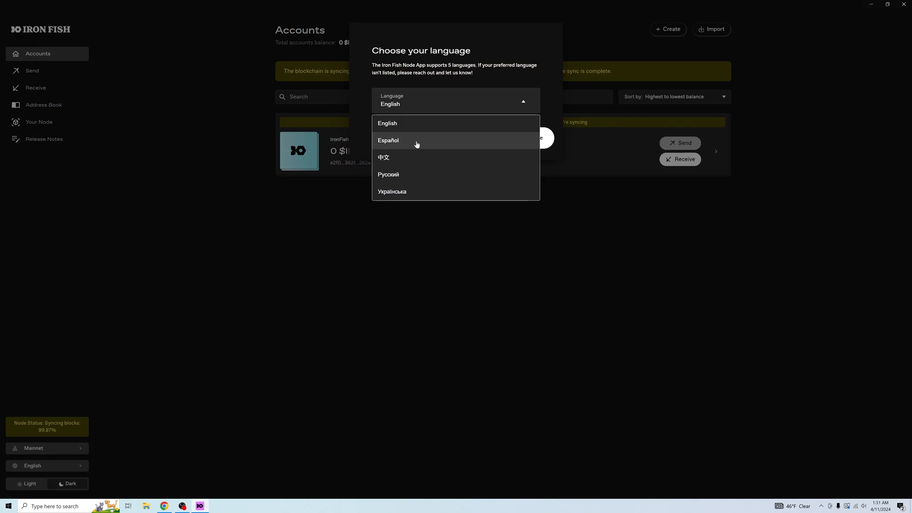
{"action": "mouse_move", "coordinate": [415, 160]}
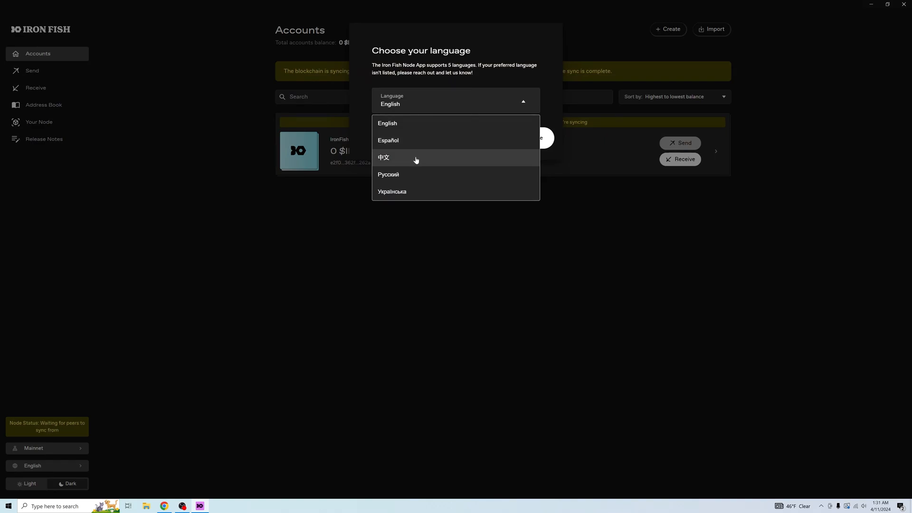
{"action": "mouse_move", "coordinate": [421, 156]}
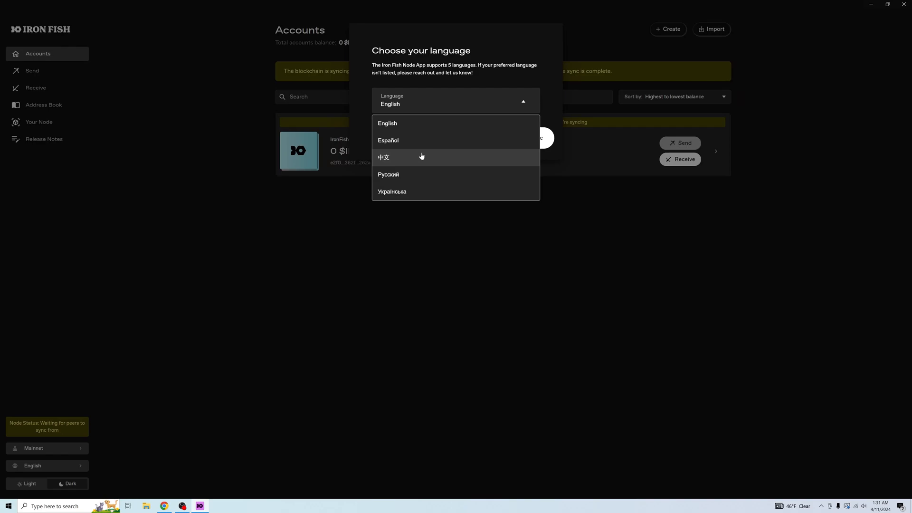
{"action": "mouse_move", "coordinate": [649, 151]}
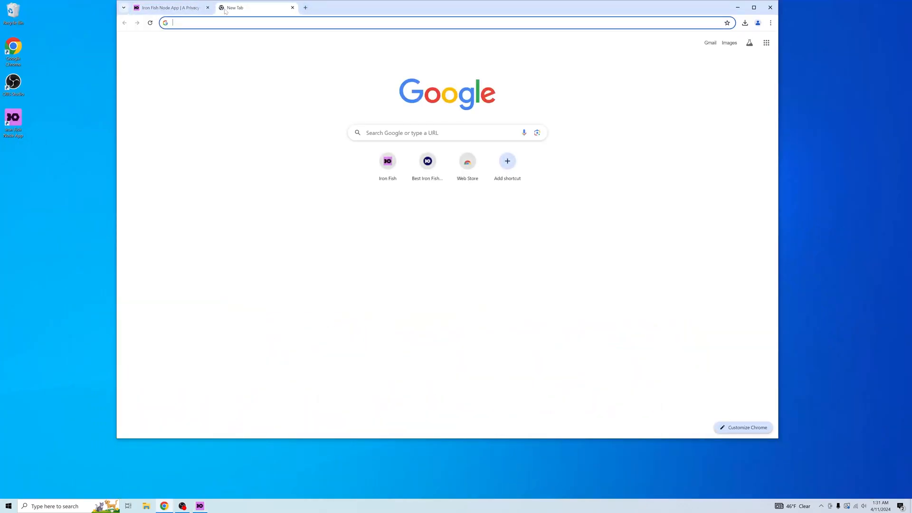
Open the Discord invite in a new tab, then Iron Fish's X profile from the FAQ
{"action": "type", "text": "discord.com/invite/EkQkEcm8DH"}
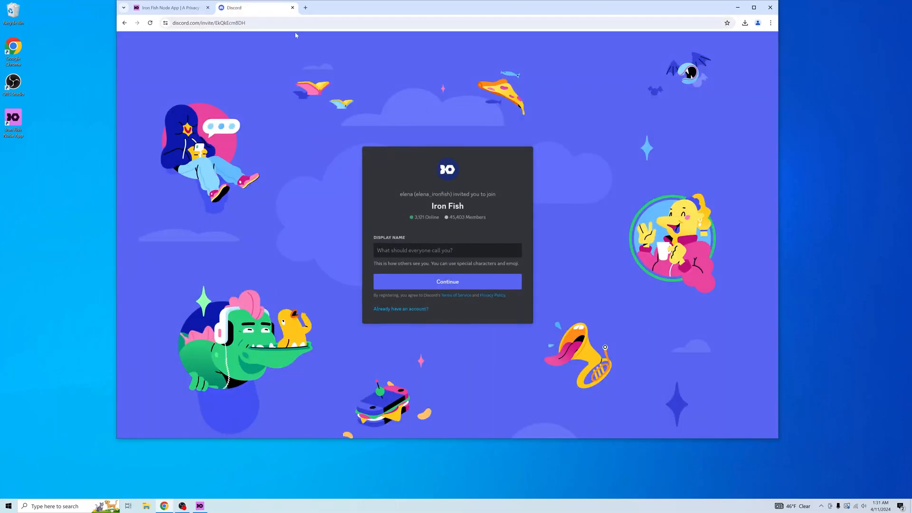
{"action": "left_click", "coordinate": [169, 8]}
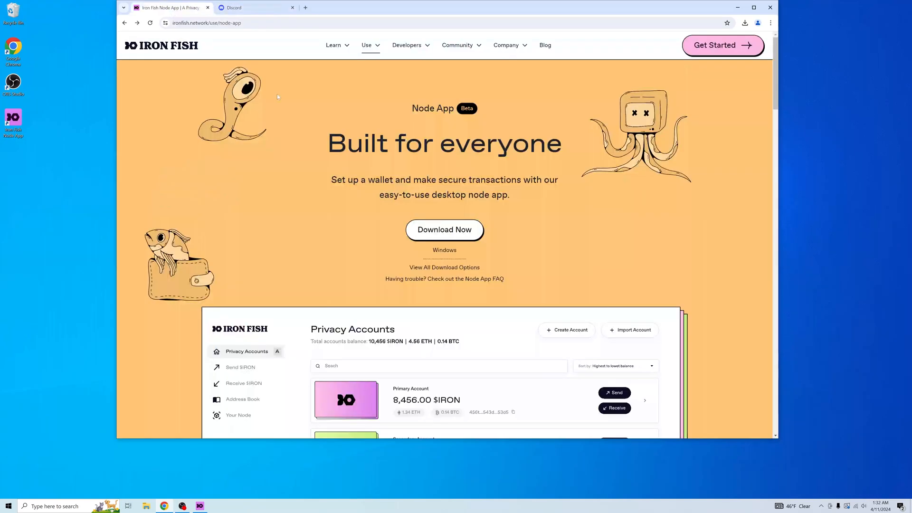
{"action": "scroll", "scroll_direction": "down", "scroll_amount": 3}
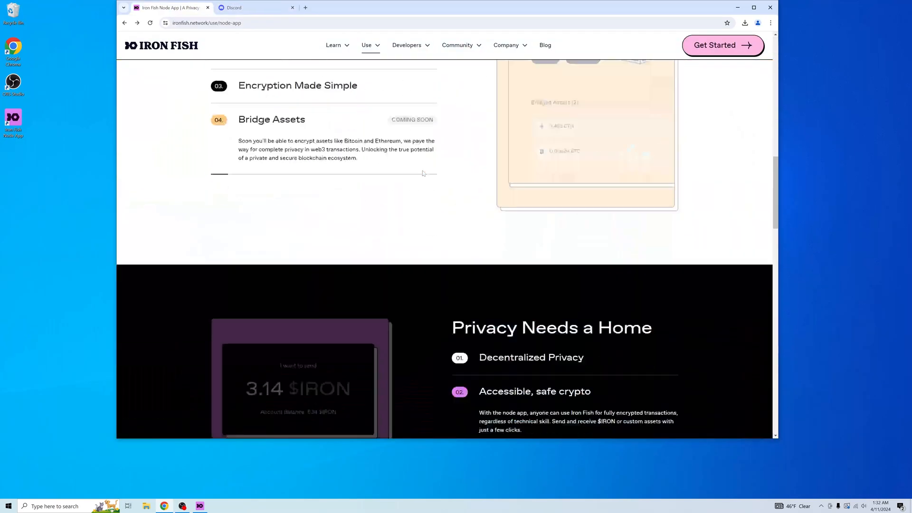
{"action": "scroll", "scroll_direction": "down", "scroll_amount": 3}
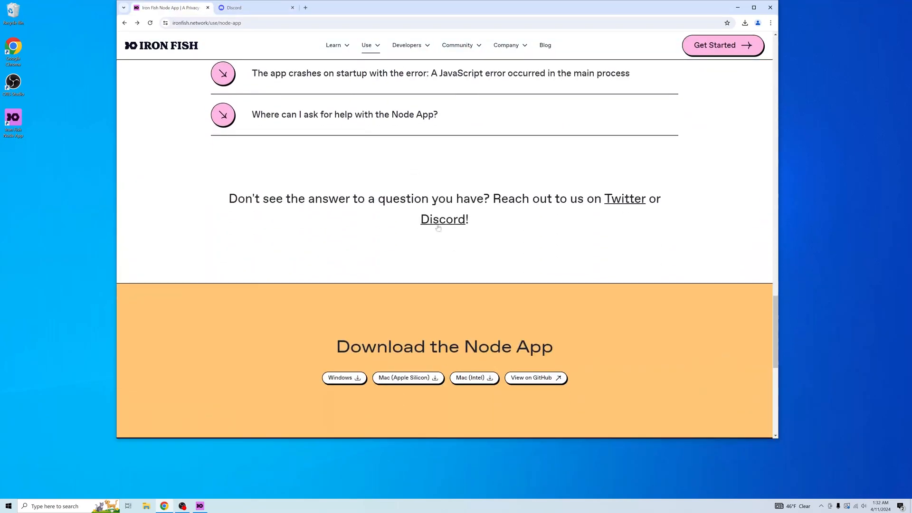
{"action": "mouse_move", "coordinate": [625, 199]}
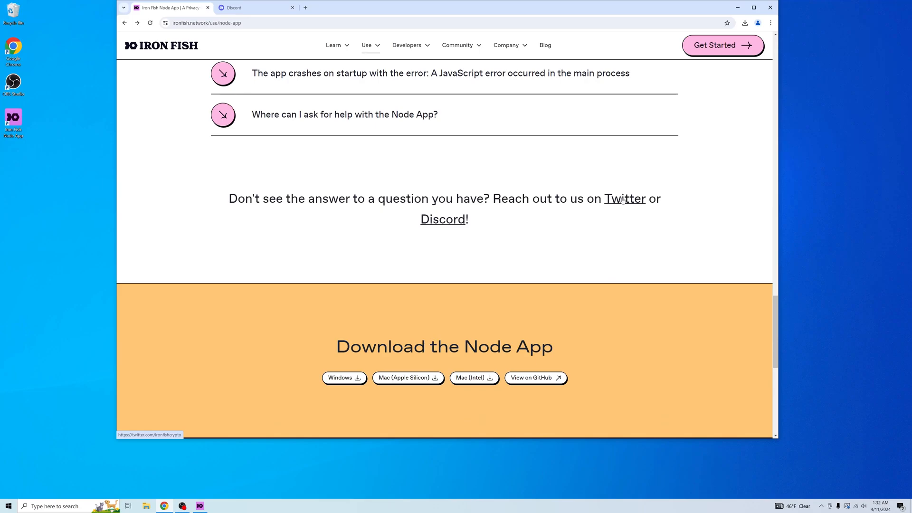
{"action": "left_click", "coordinate": [442, 219]}
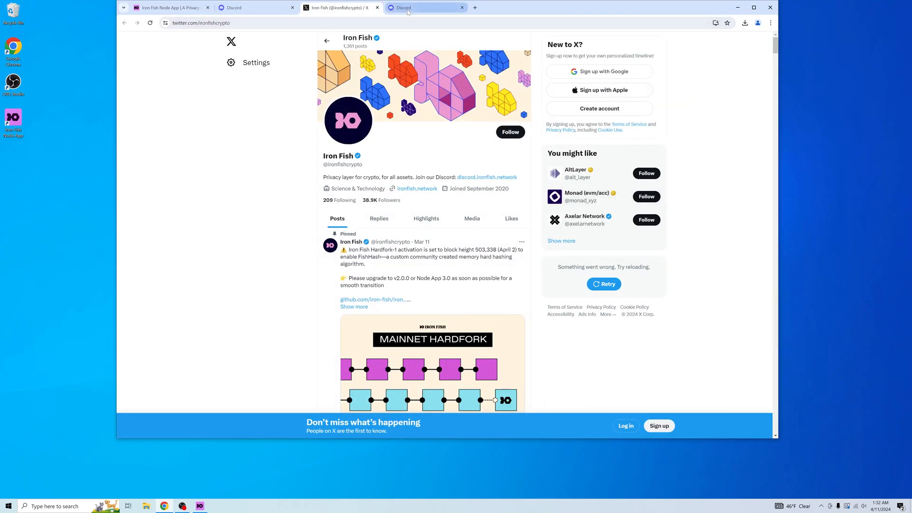
{"action": "mouse_move", "coordinate": [425, 8]}
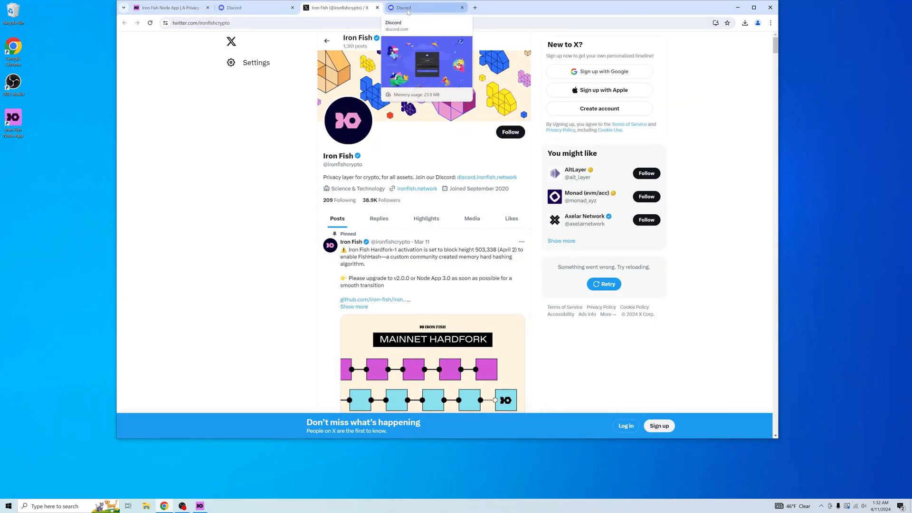